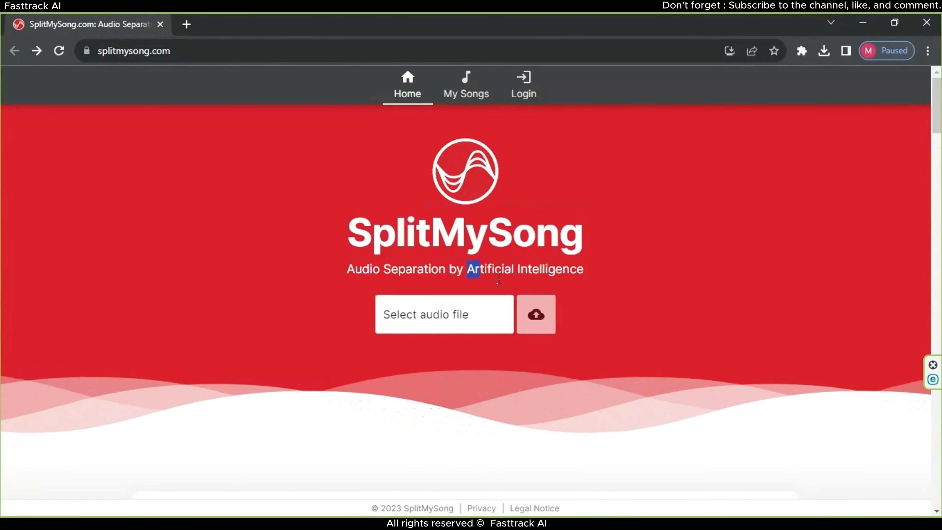
Step: Load My Way - NEFFEX.mp3 into SplitMySong and upload it for separation
drag(471, 269, 594, 269)
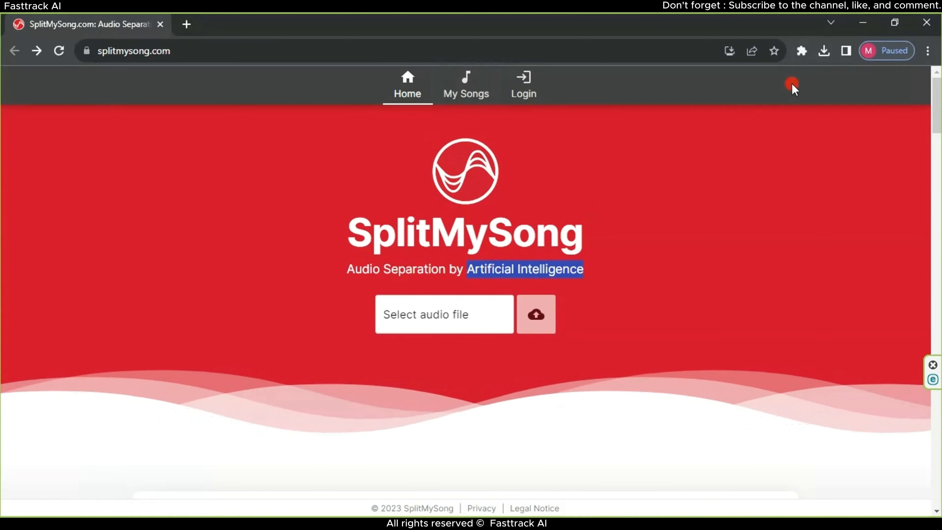
click(823, 51)
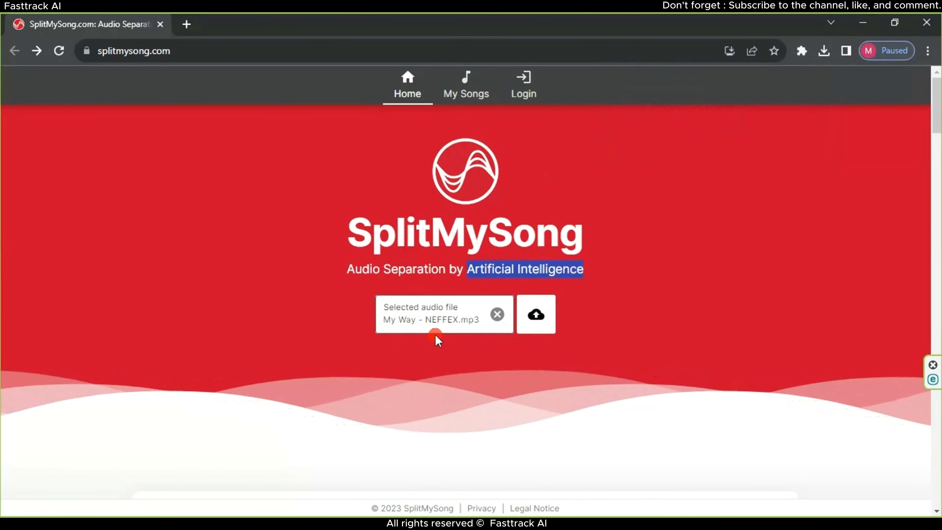
click(535, 314)
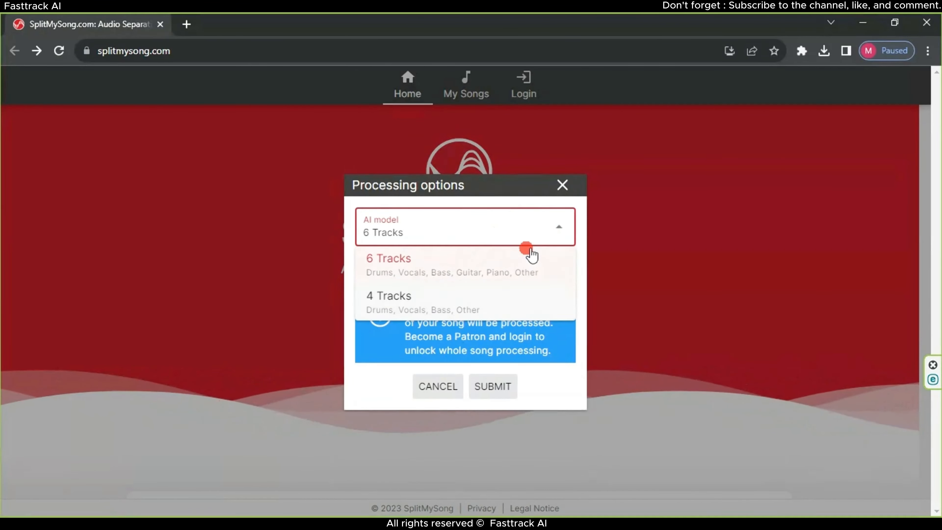
Step: Submit the song with the 6 Tracks AI model and mp3 output format
click(465, 227)
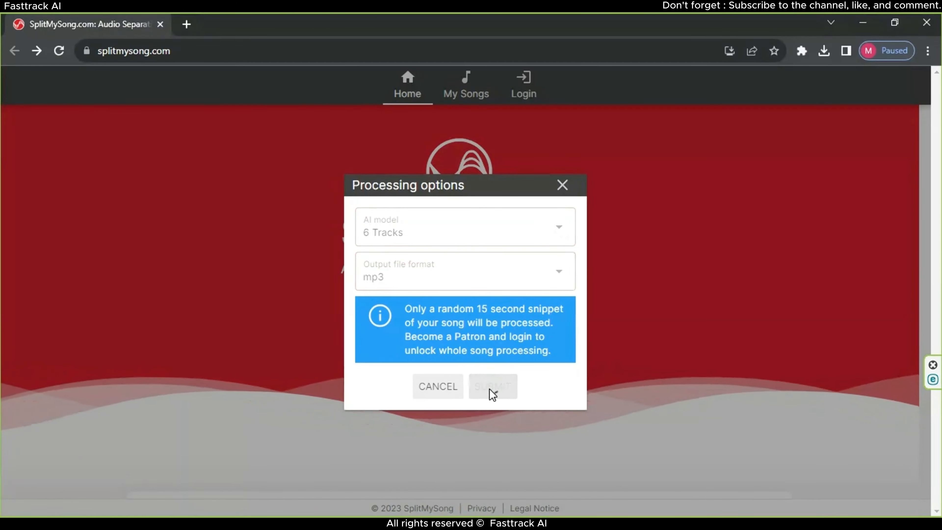
click(491, 386)
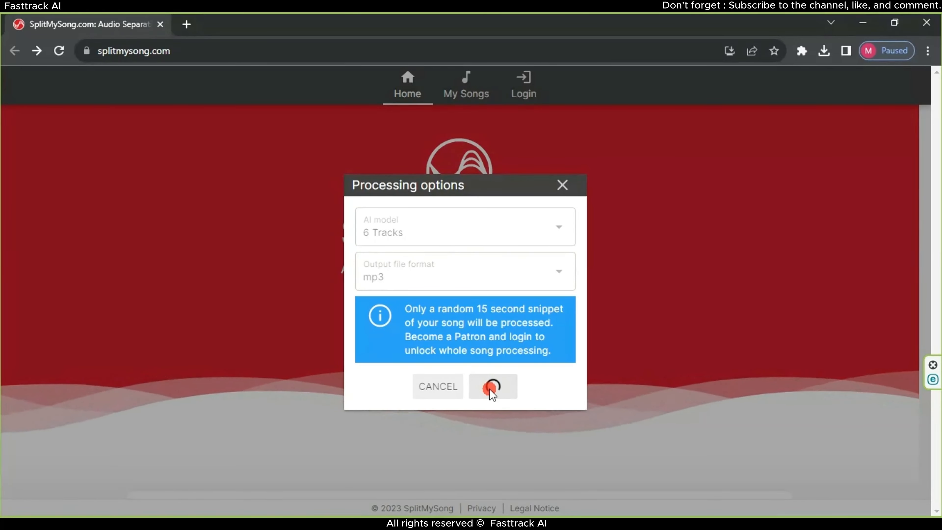
click(492, 385)
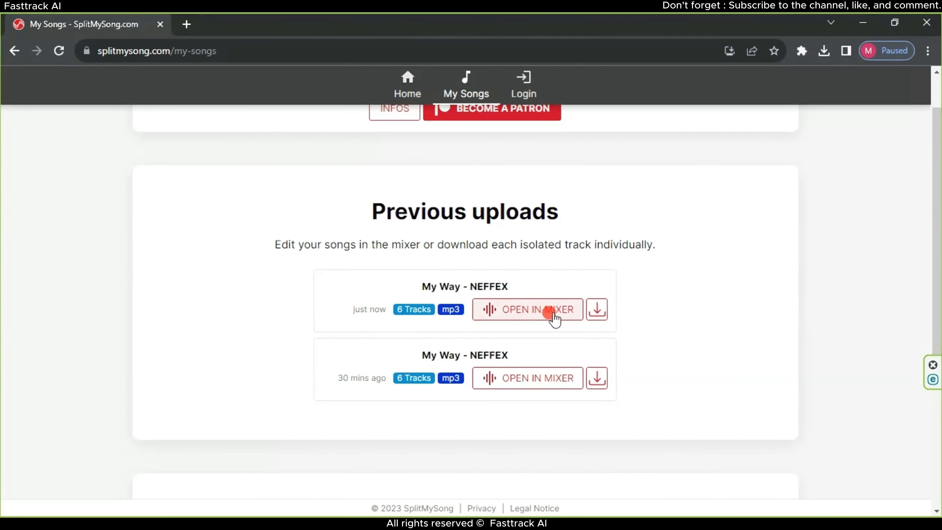
Step: Open the just-processed upload in the SplitMySong mixer
click(526, 309)
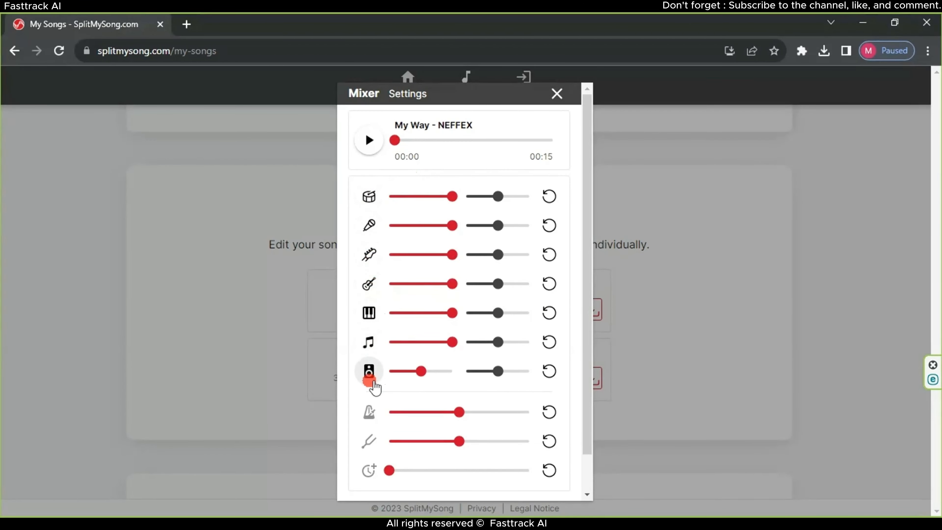
mouse_move(380, 176)
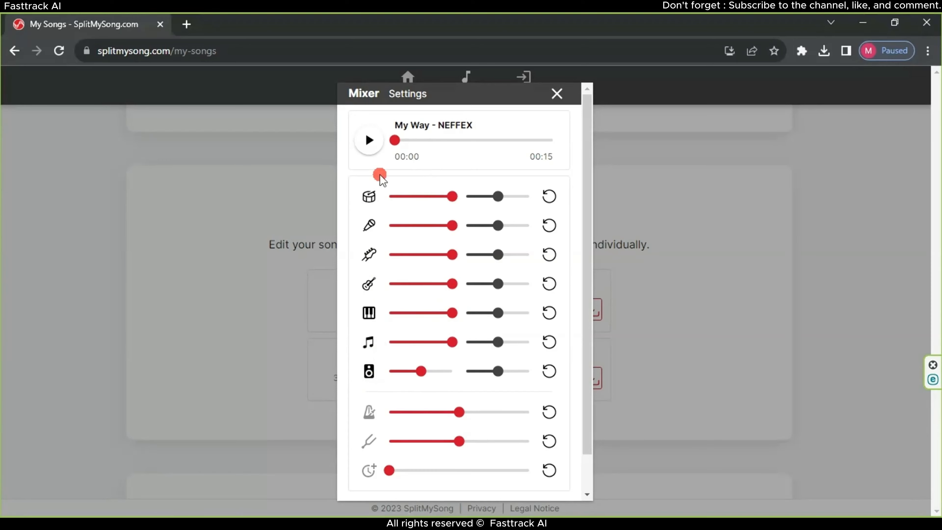
Step: Solo the vocals track and play the vocals-only snippet, then pause it
click(368, 140)
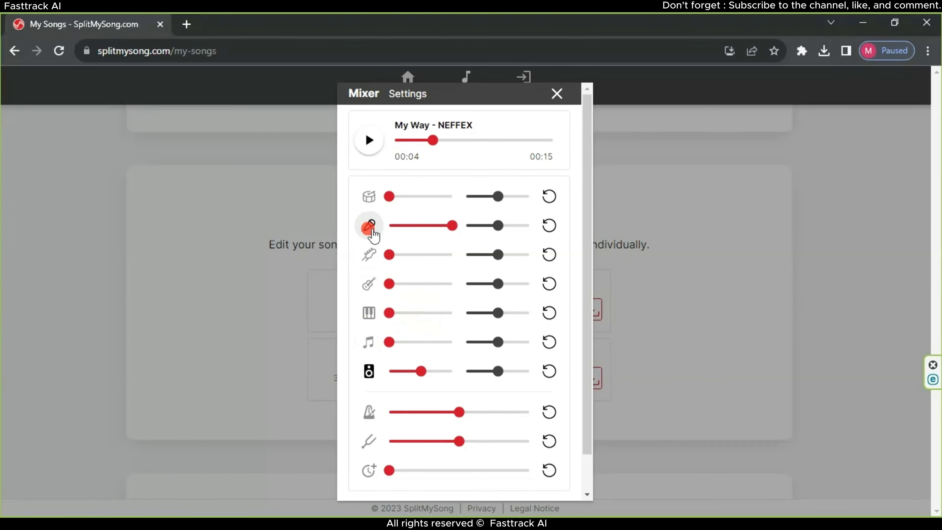
click(369, 140)
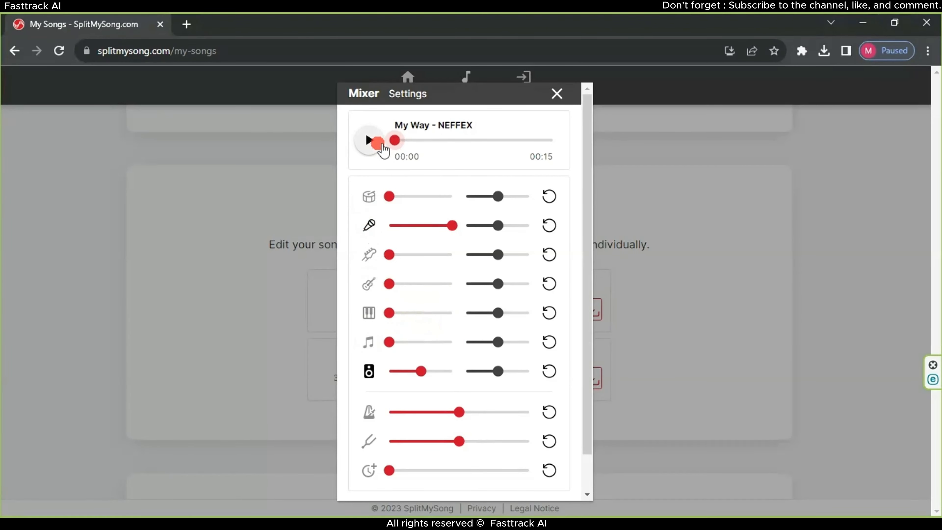
click(368, 140)
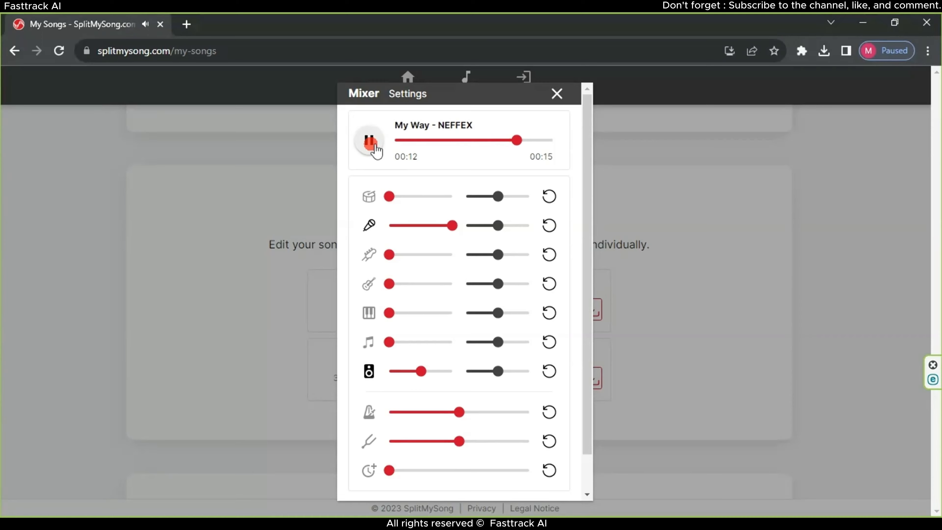
click(369, 140)
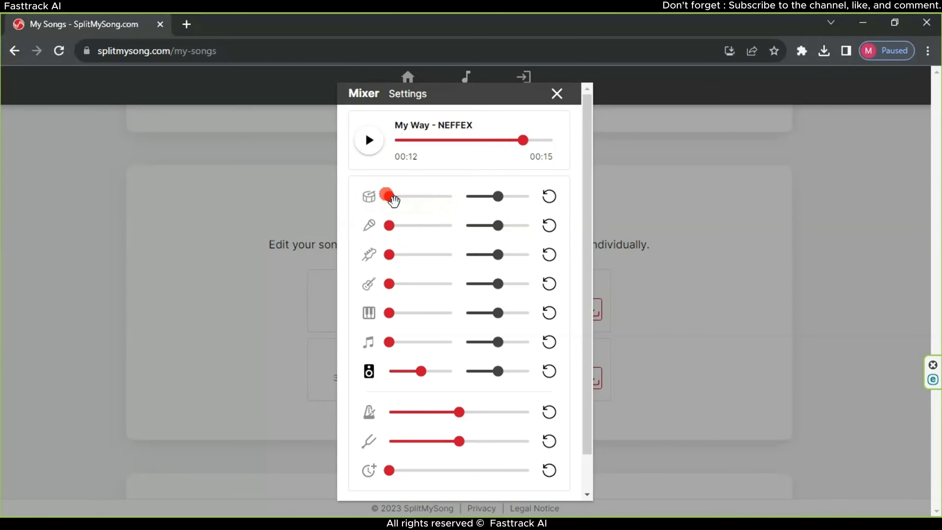
Step: Mute vocals, raise the instrument tracks to 100% and play the instrumental mix
drag(388, 196, 453, 196)
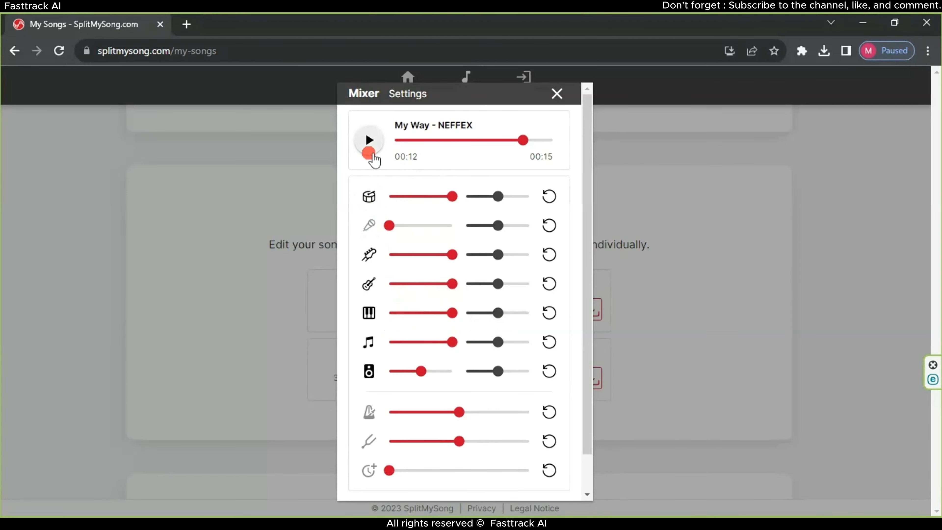
click(368, 140)
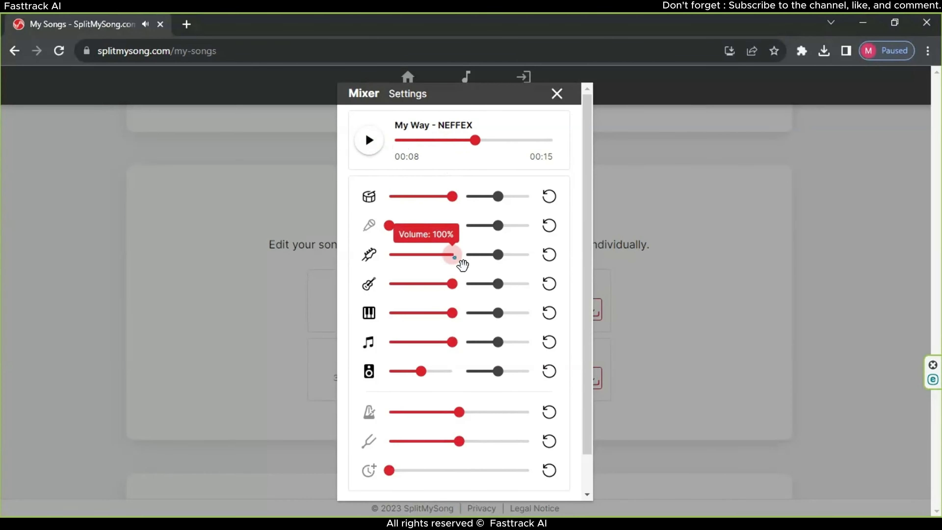
scroll(down, 3)
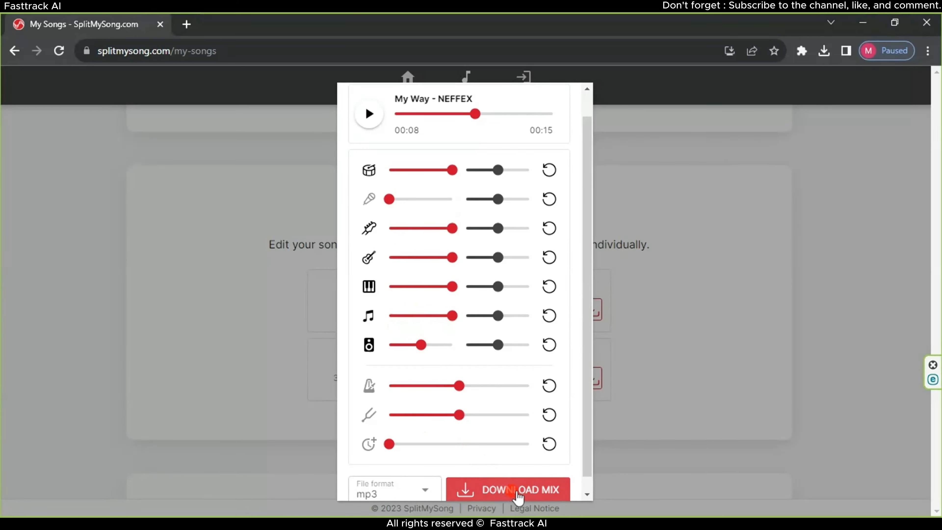
mouse_move(451, 170)
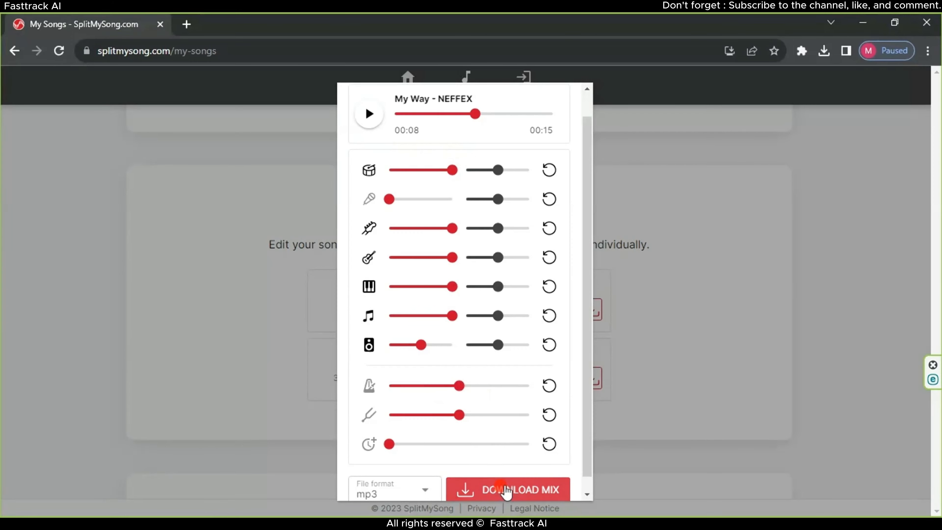
Step: Download the instrumental mix as mp3, then silence instruments to leave only vocals
click(508, 487)
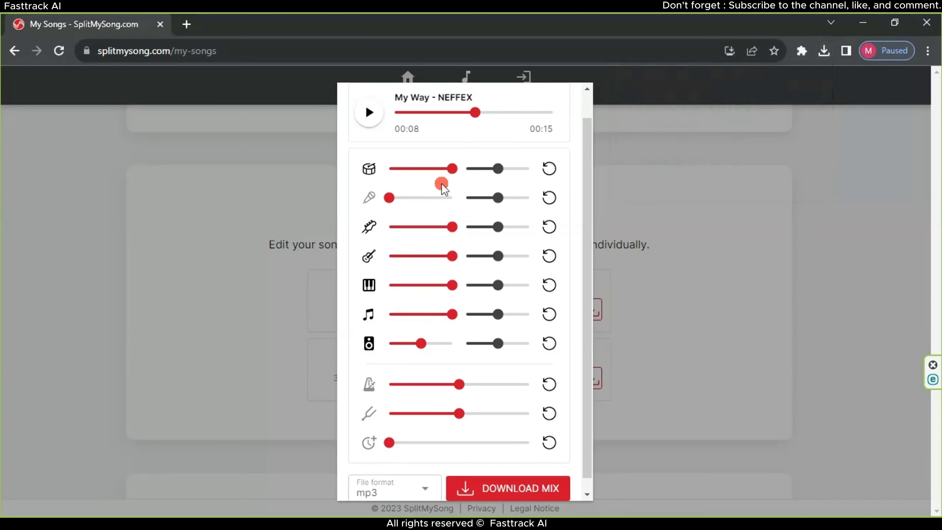
drag(458, 169, 388, 169)
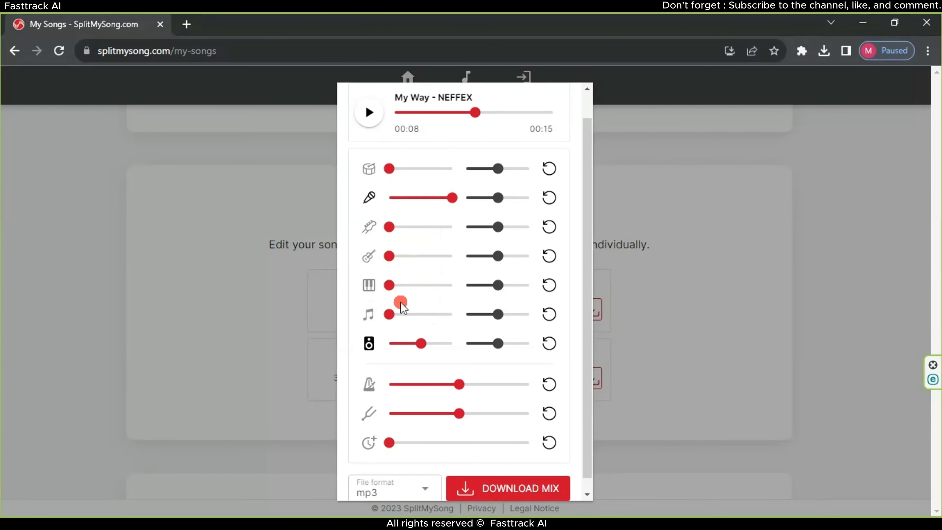
click(508, 487)
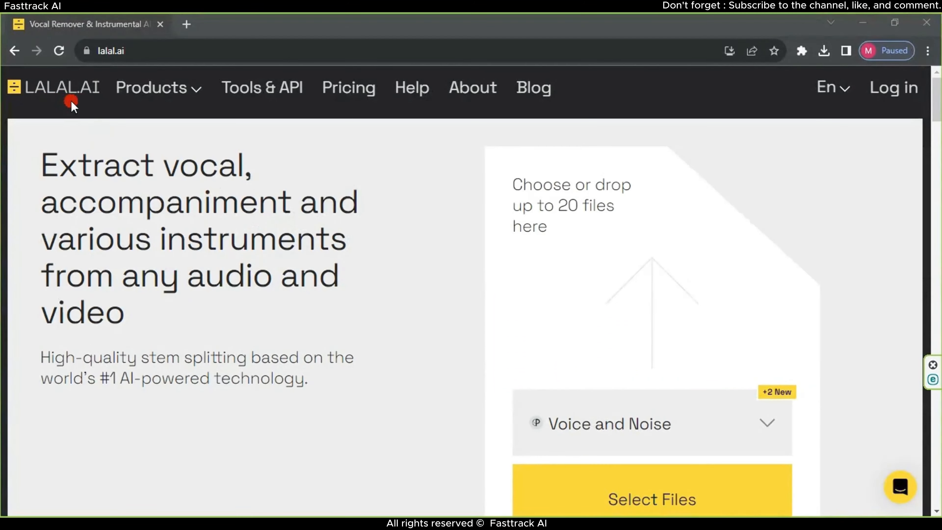
mouse_move(261, 90)
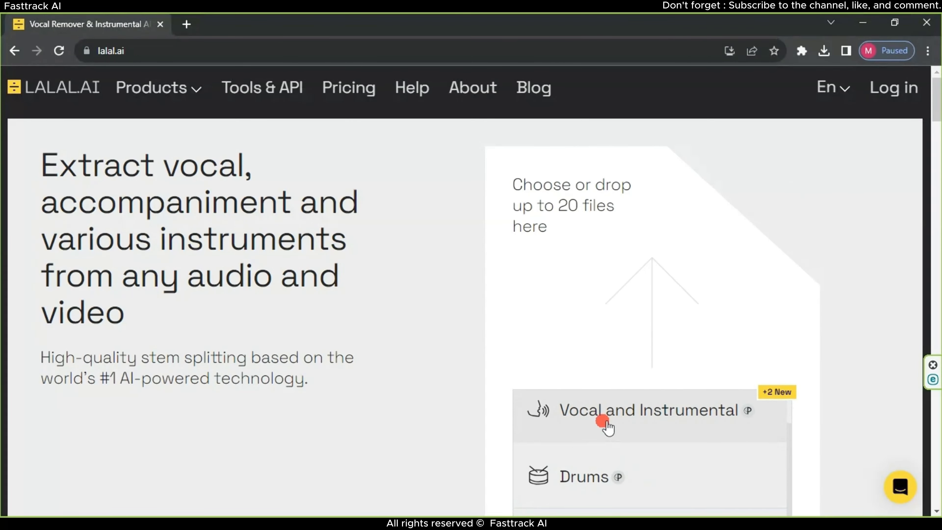
Step: Choose Vocal and Instrumental as the LALAL.AI stem separation type
click(651, 411)
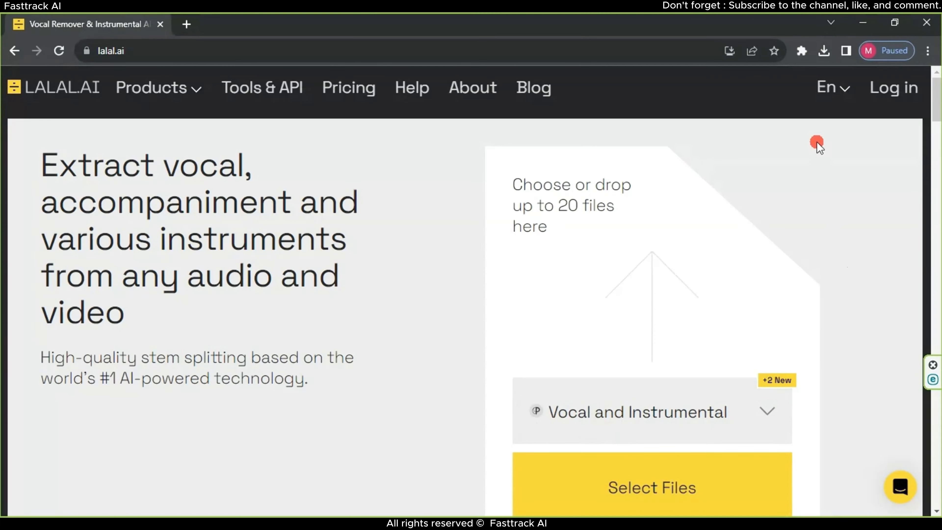
click(823, 51)
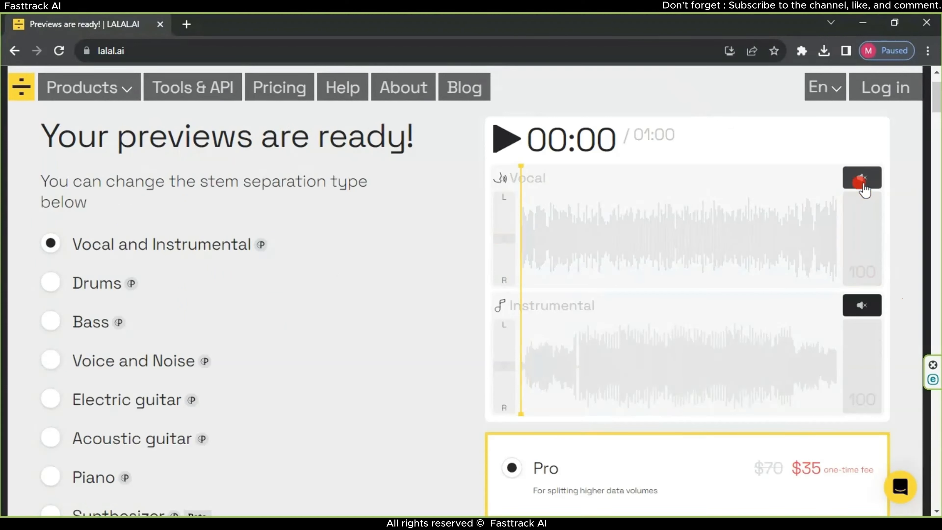
Step: Play the isolated vocal preview, pause it, then play the instrumental preview
click(861, 178)
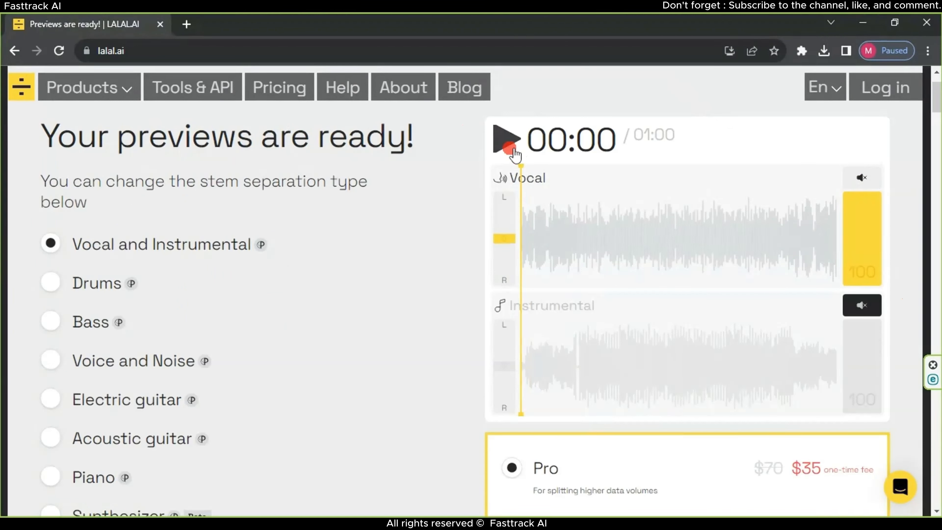
click(506, 139)
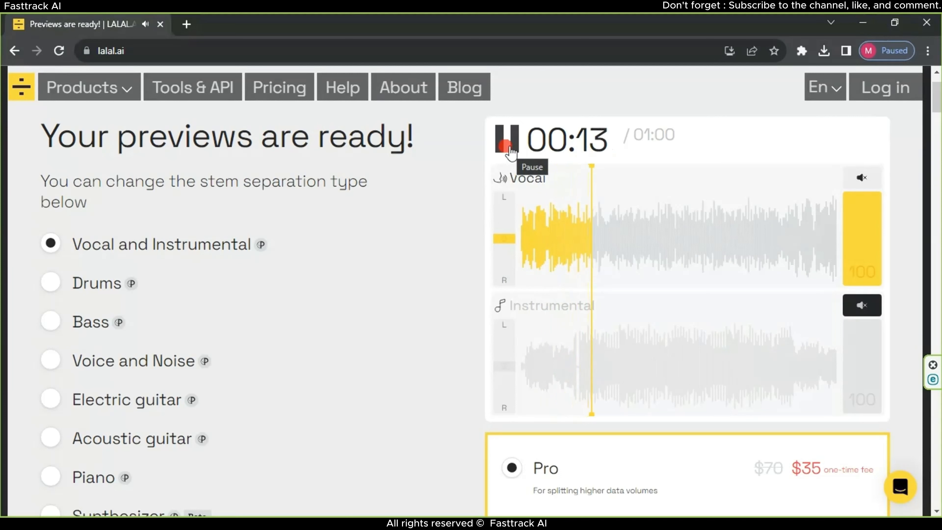
click(508, 141)
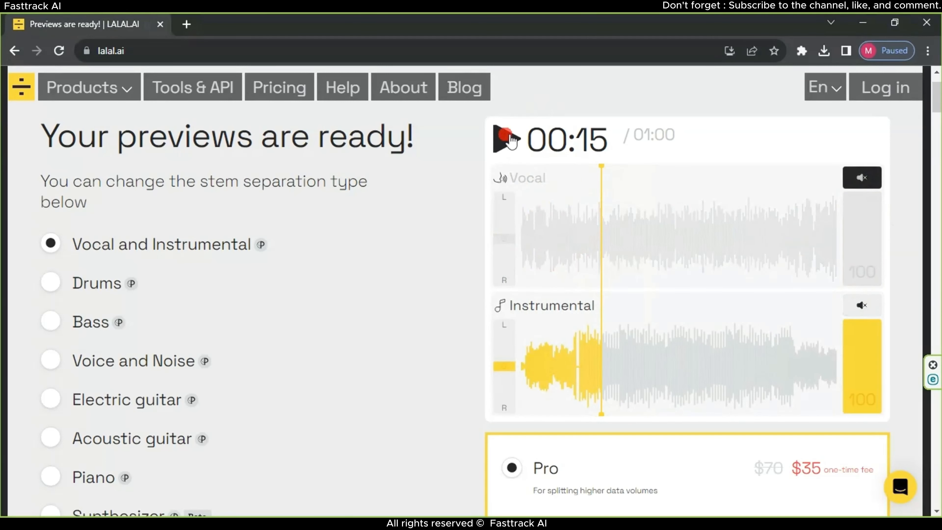
click(505, 139)
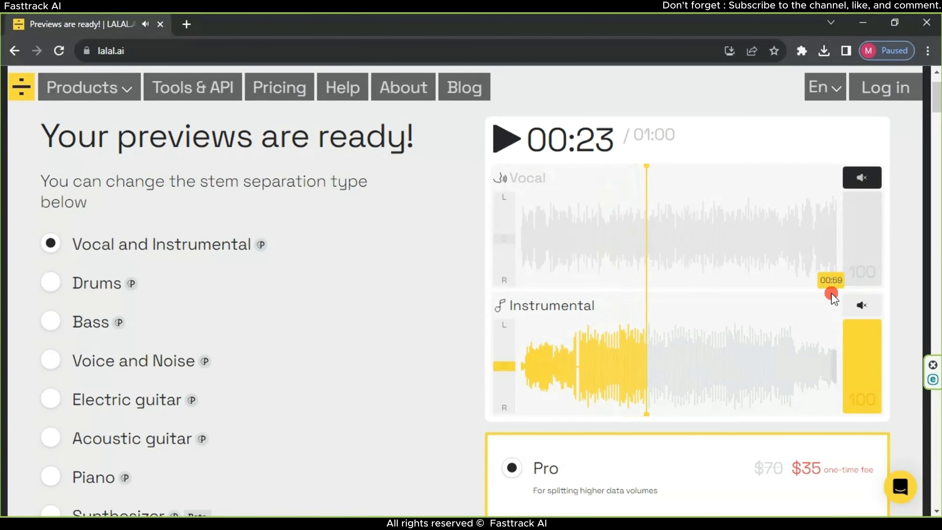
Step: Select the free Starter ($0) plan and request processing of the entire file
scroll(down, 3)
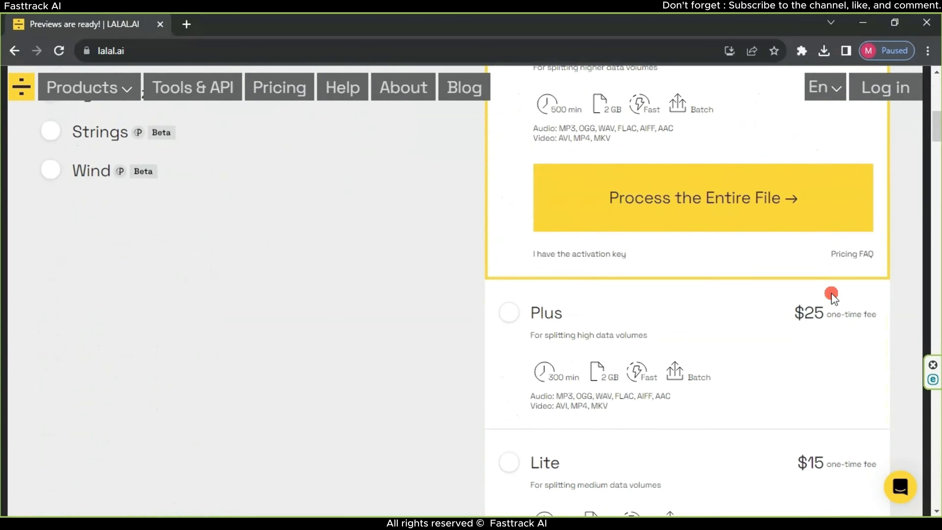
scroll(down, 3)
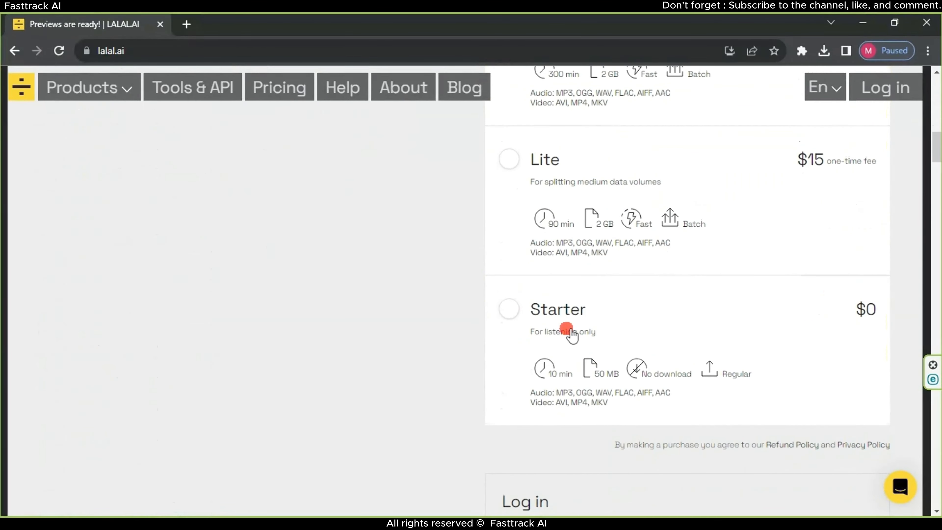
click(508, 308)
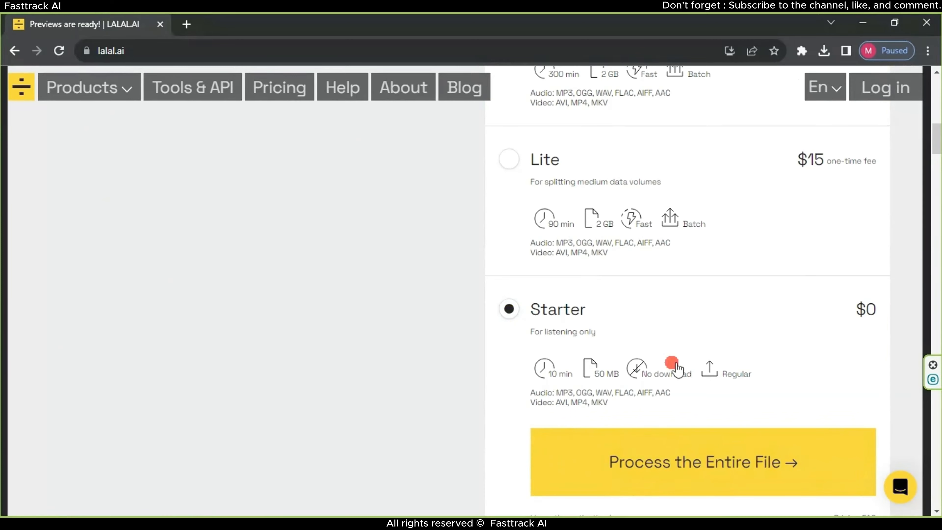
scroll(down, 3)
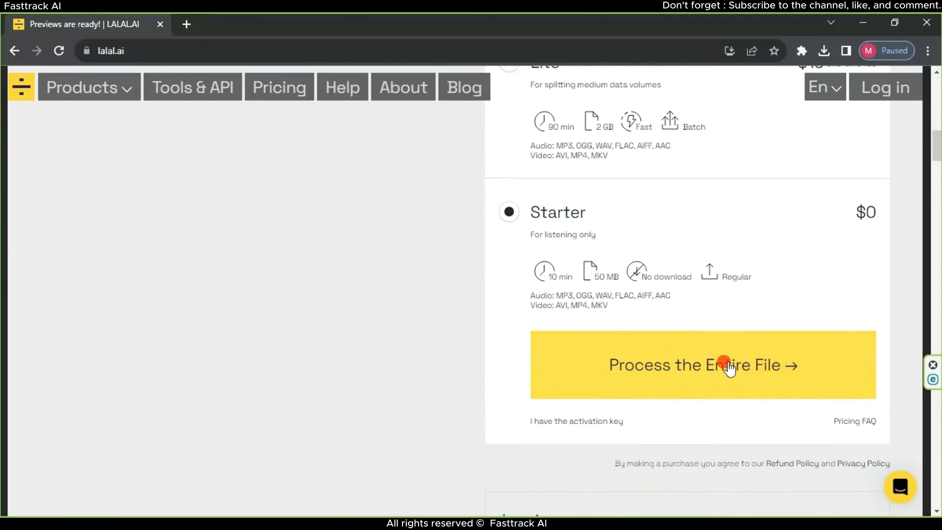
click(702, 364)
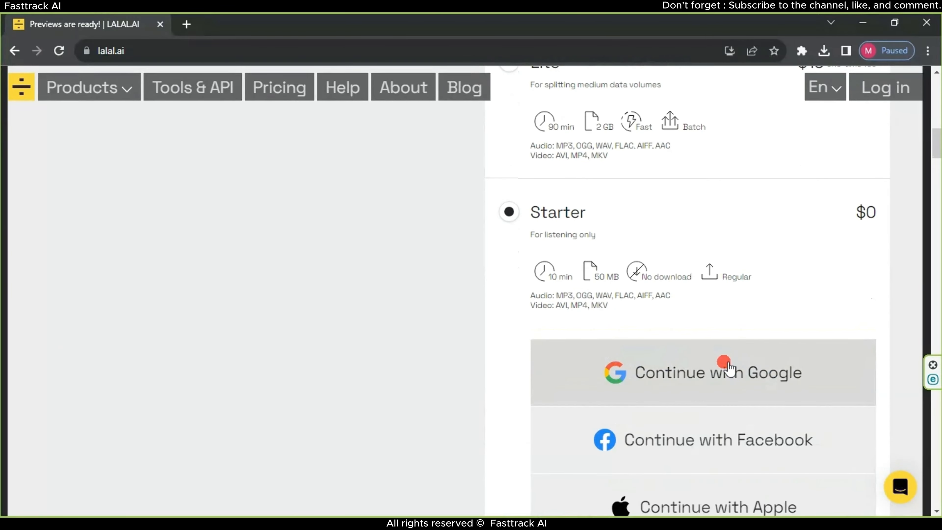
mouse_move(737, 381)
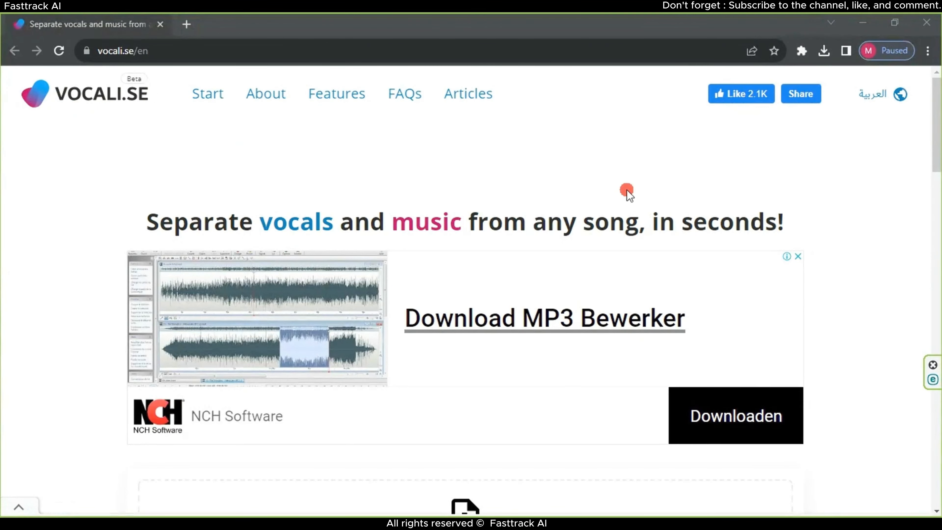
Step: Upload the MP3 to Vocali.se, separate music and vocals, and open the downloaded files
scroll(down, 3)
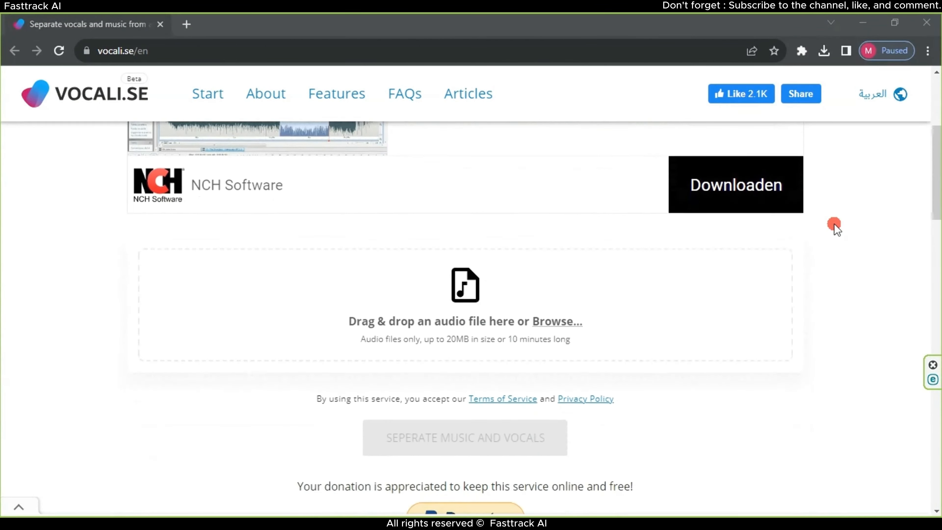
click(823, 51)
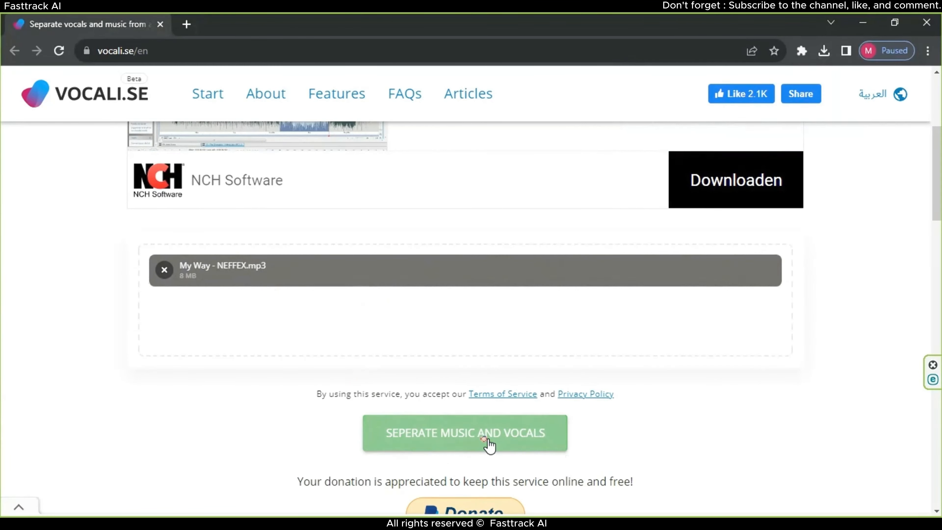
click(465, 433)
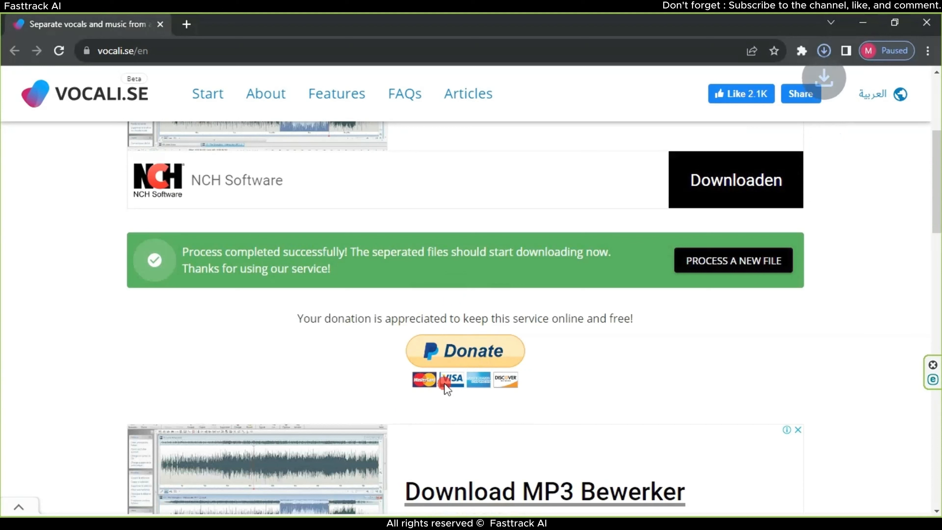
click(823, 51)
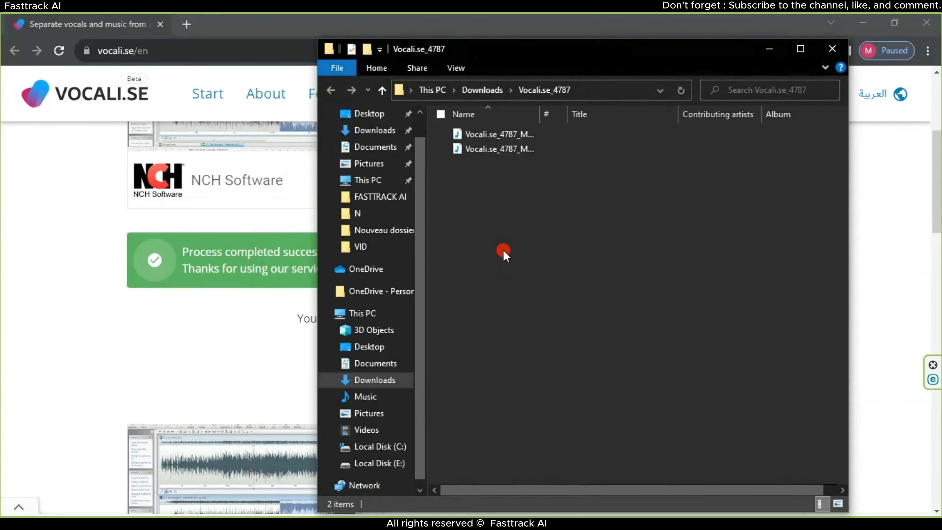
Step: Play the separated music track from the Vocali.se_4787 download folder, then select the other track
click(498, 134)
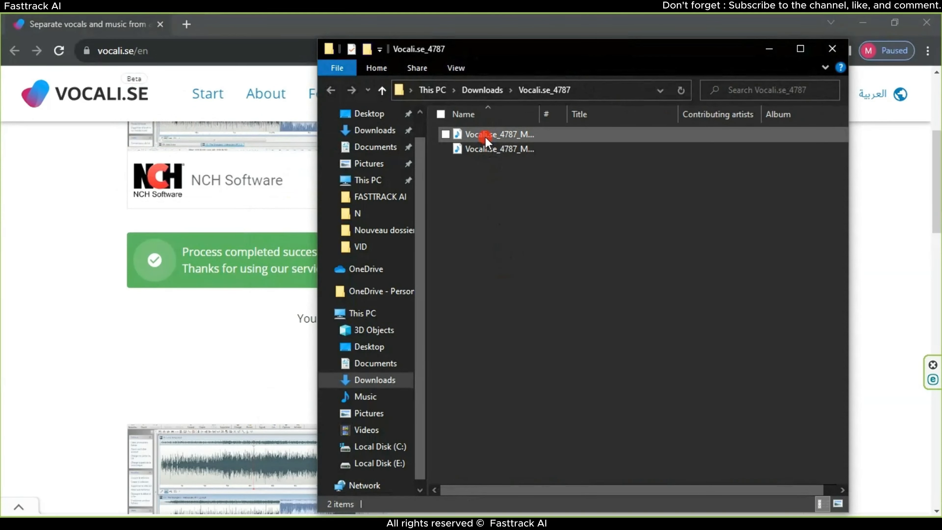
click(498, 134)
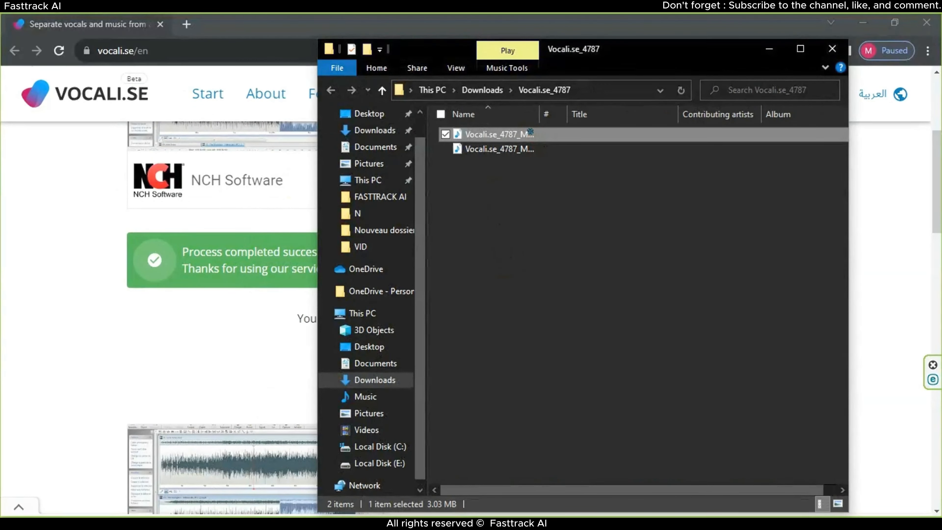
double_click(498, 134)
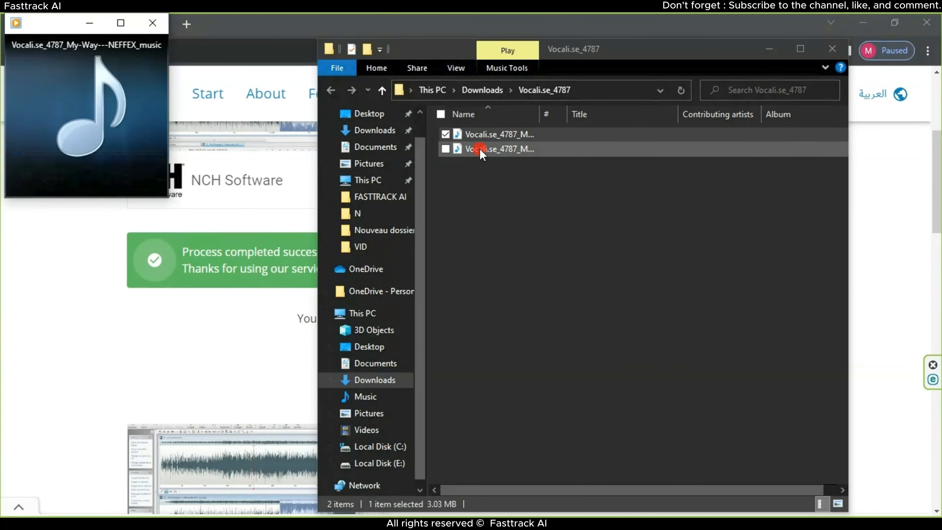
click(446, 149)
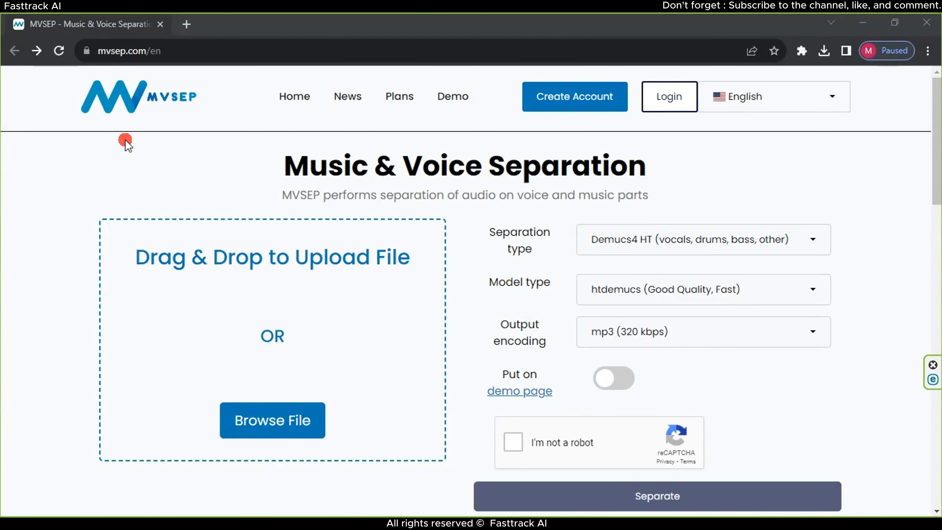
mouse_move(126, 115)
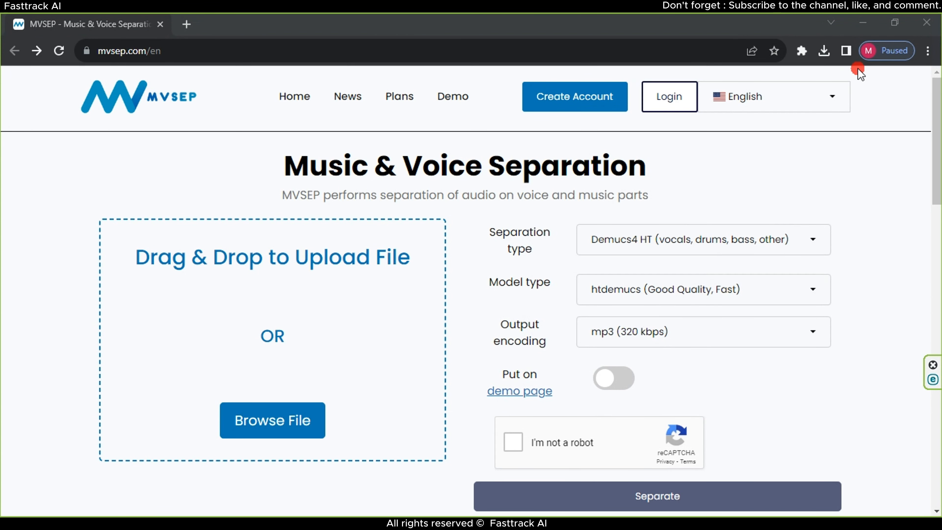
Step: Upload the 7.59 MB song to mvsep.com and submit it with Separate
click(823, 51)
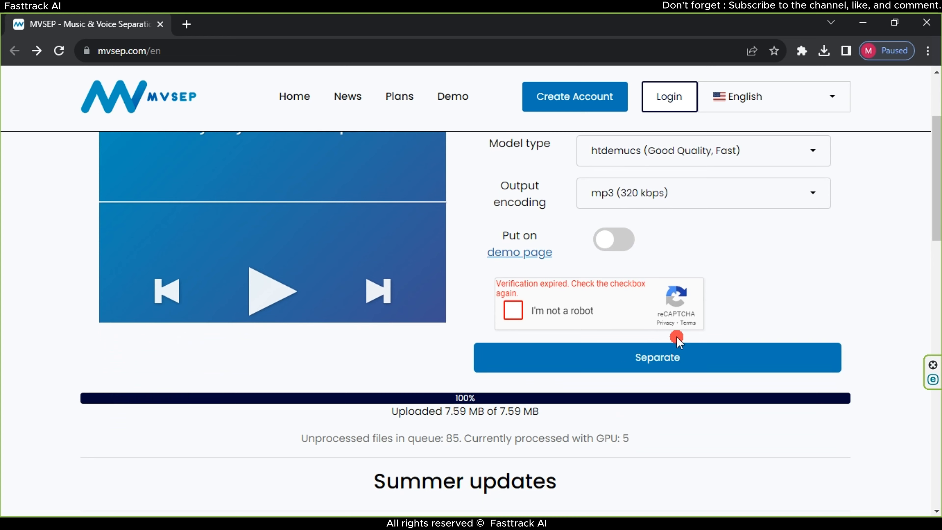
click(657, 357)
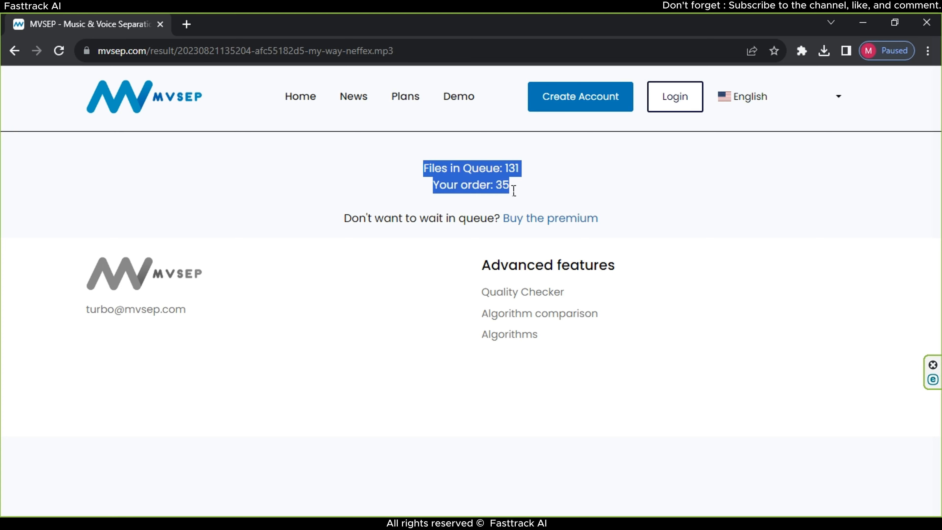
Step: Wait on the MVSEP result page while the song sits at queue position 35 of 131
click(525, 188)
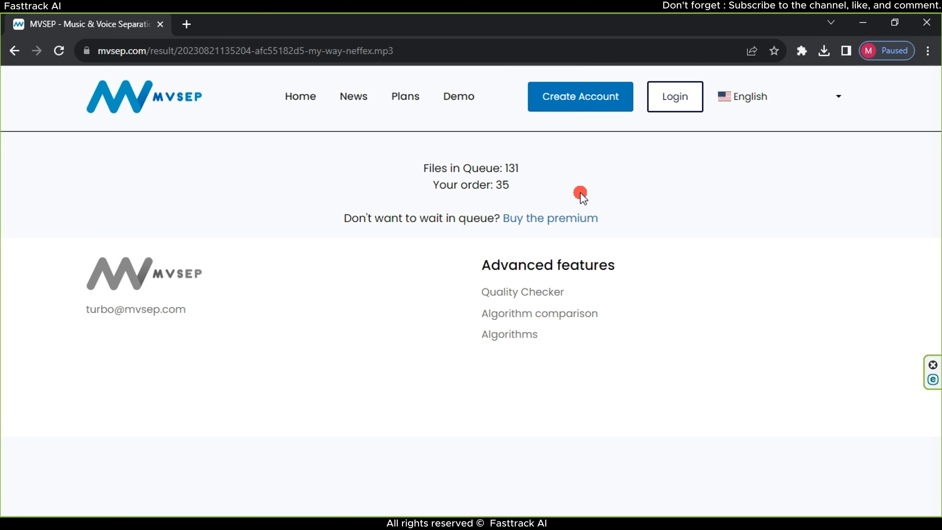
mouse_move(635, 215)
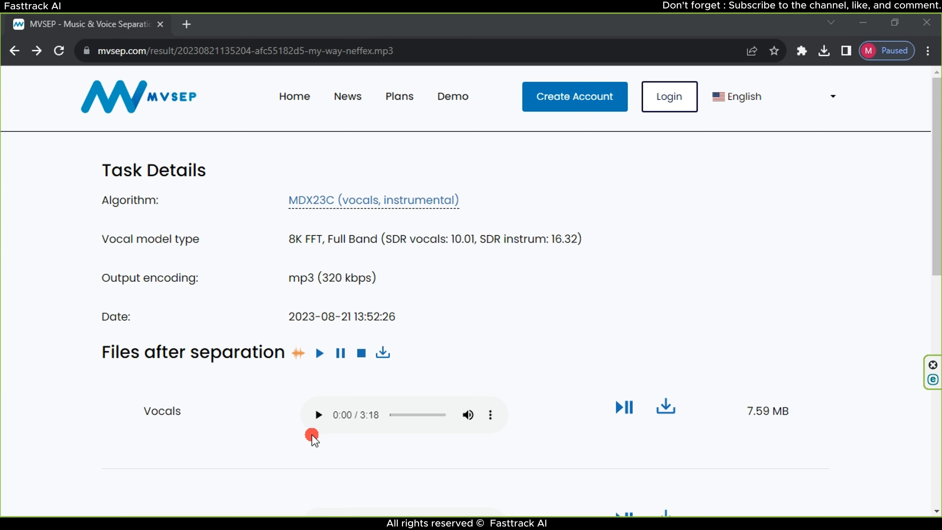
Step: Preview the MVSEP Vocals track and download it
click(318, 414)
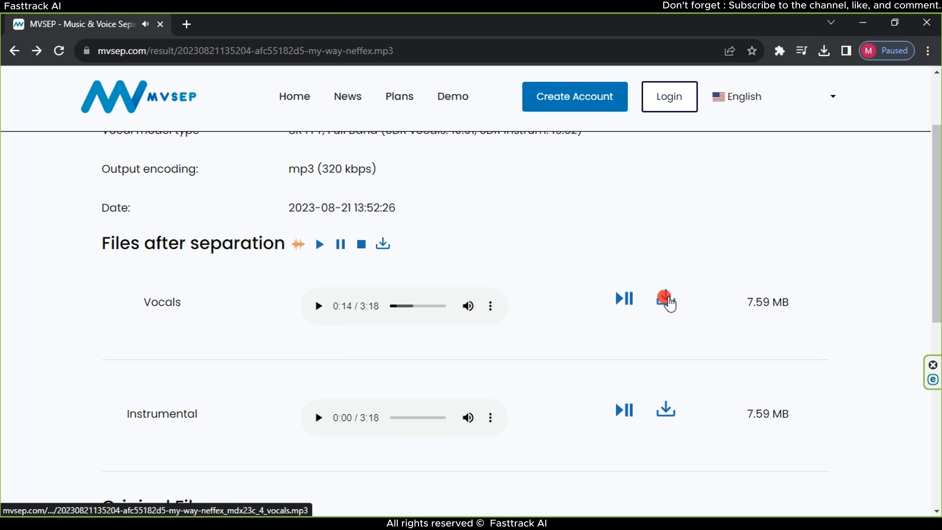
click(664, 299)
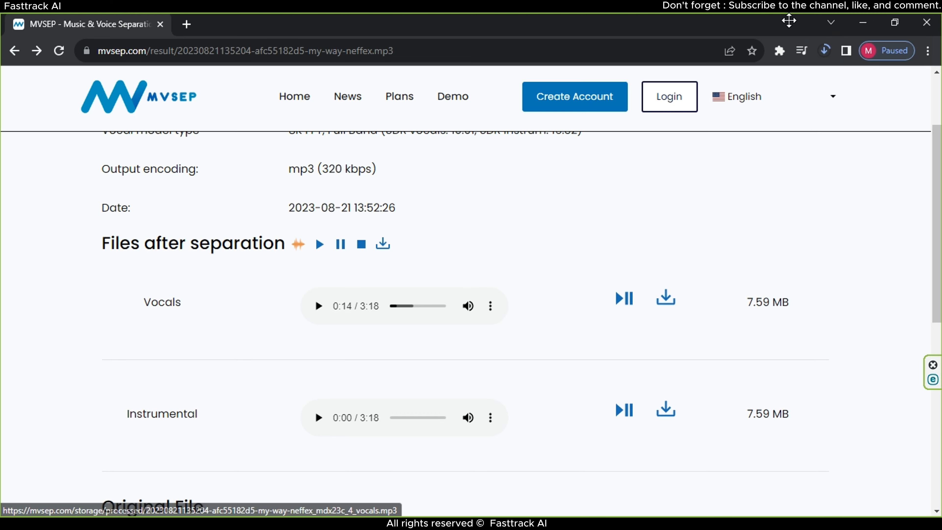
click(824, 50)
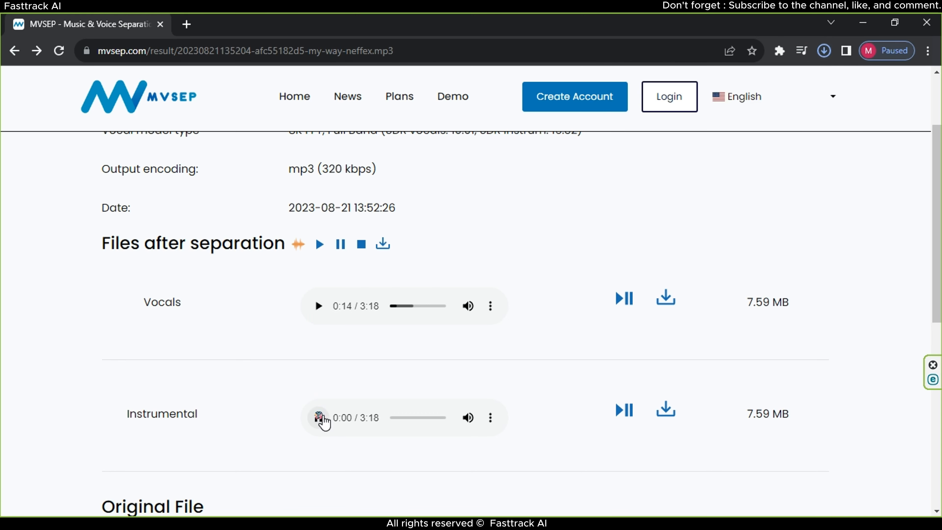
Step: Preview the MVSEP Instrumental track, dismissing the finished-download notice
click(318, 417)
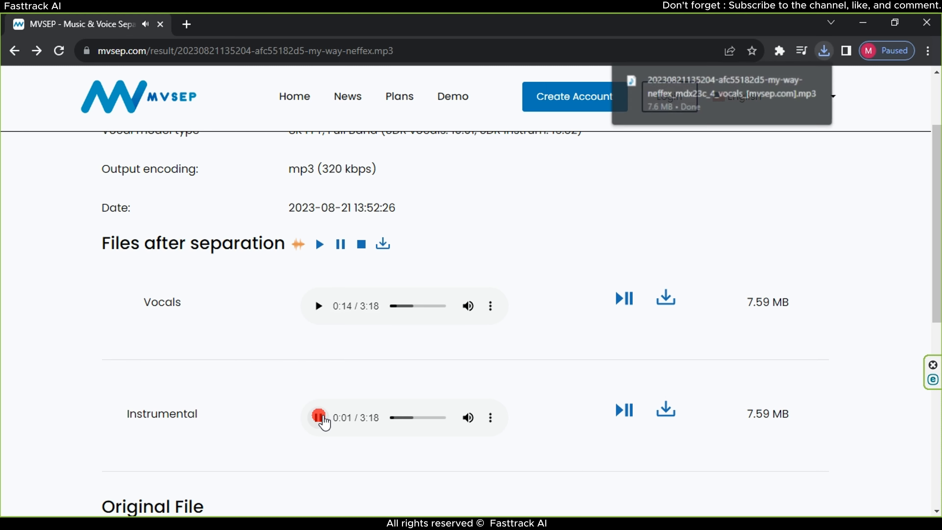
click(318, 417)
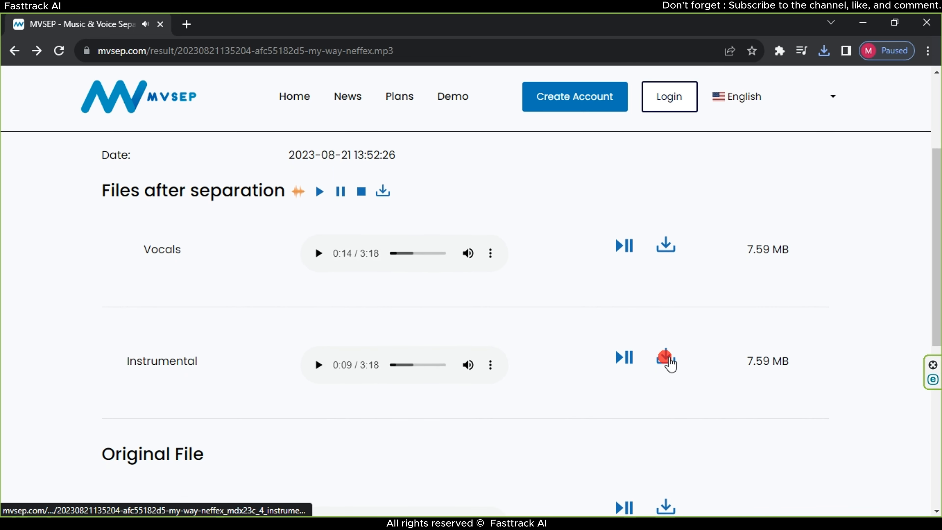
click(318, 364)
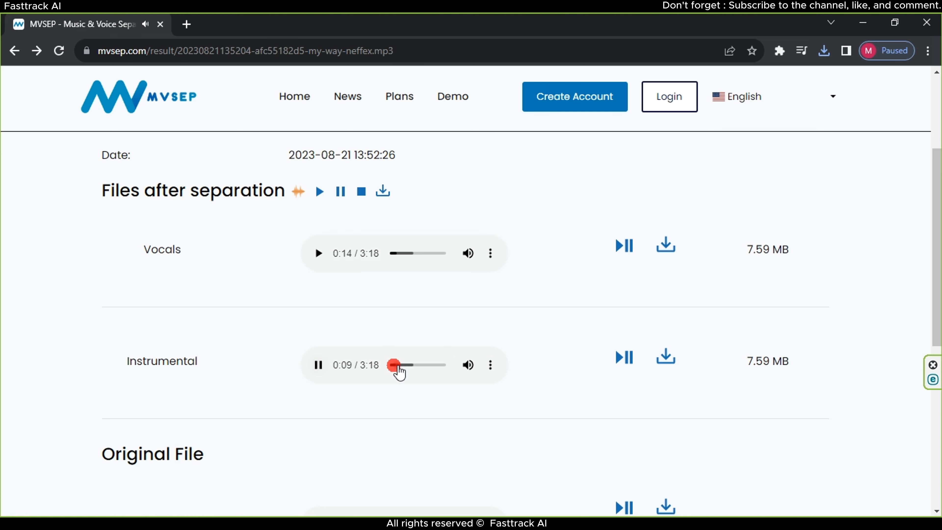